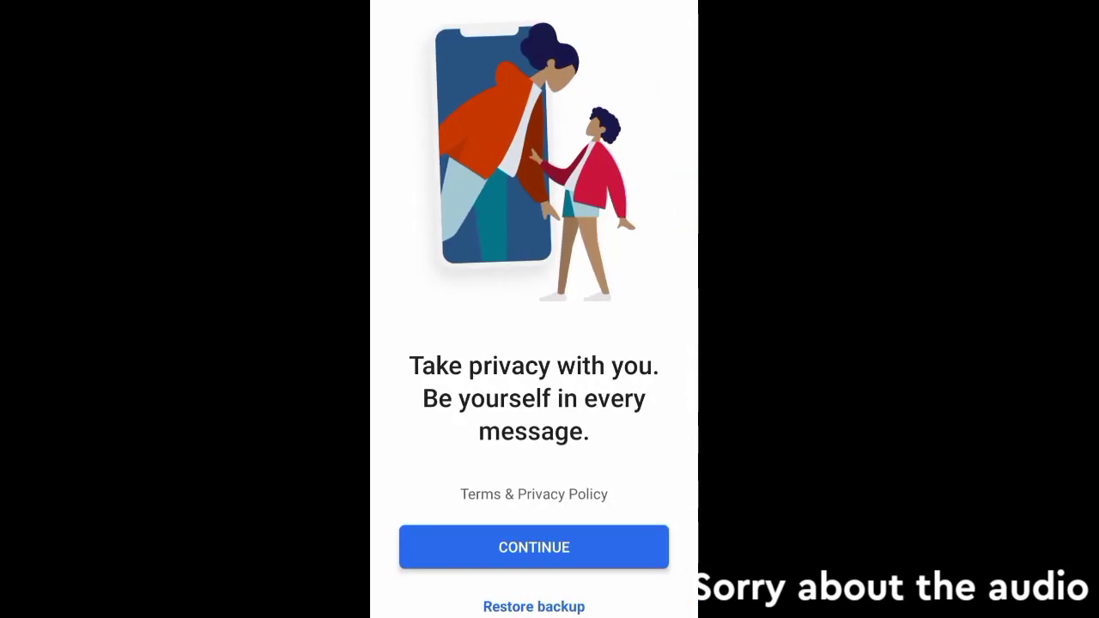
- Continue past the welcome screen and allow contacts access to reach phone number entry
click(533, 546)
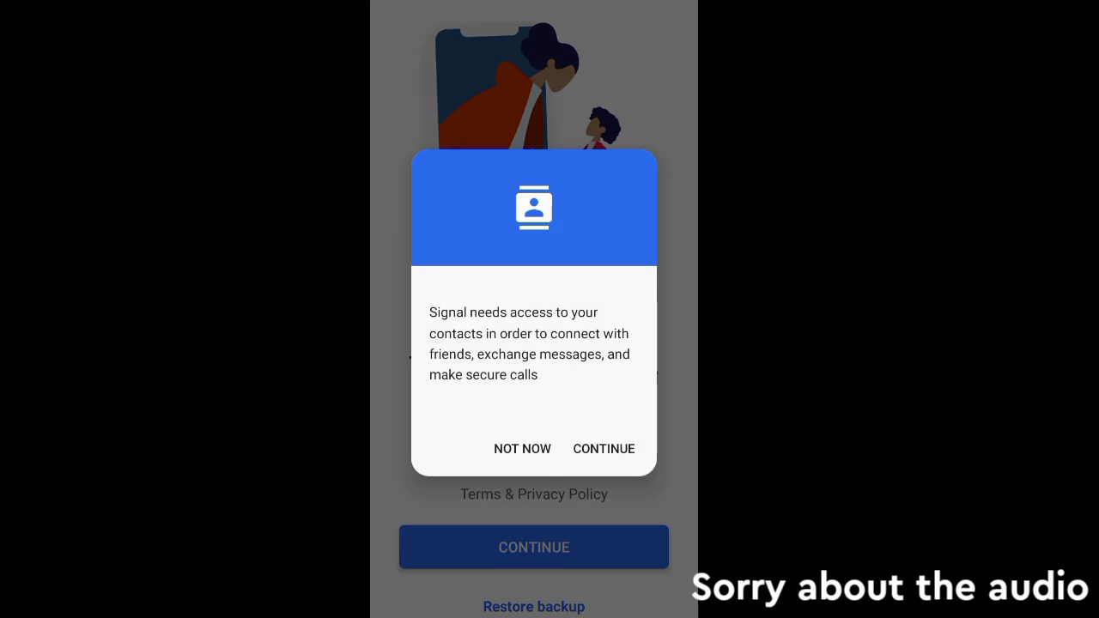
click(605, 448)
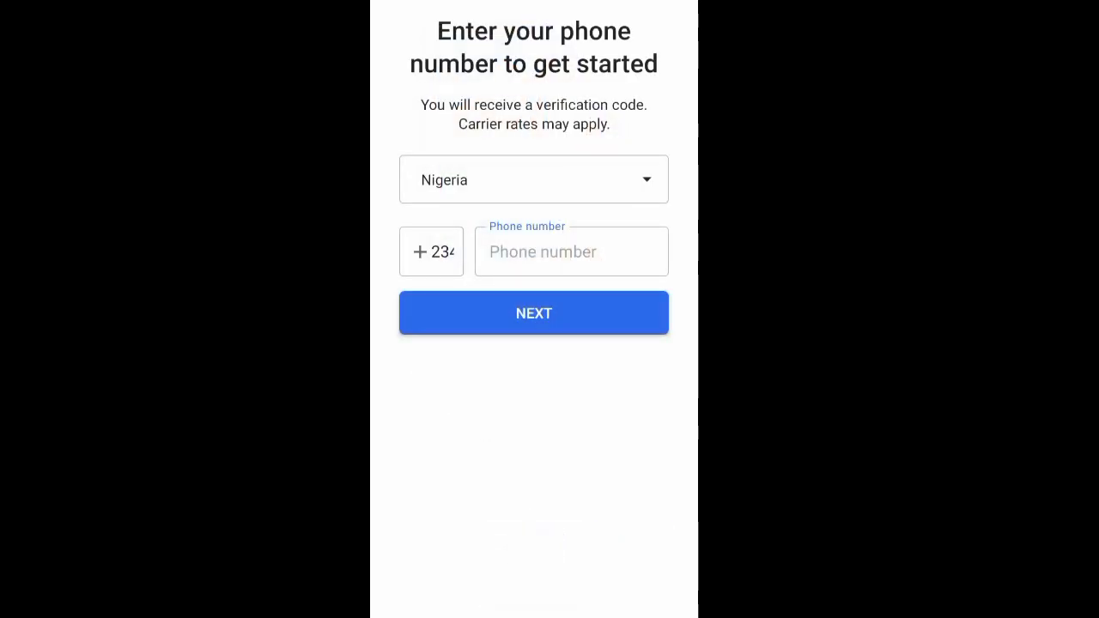
- Enter the phone number and submit it for verification
click(570, 251)
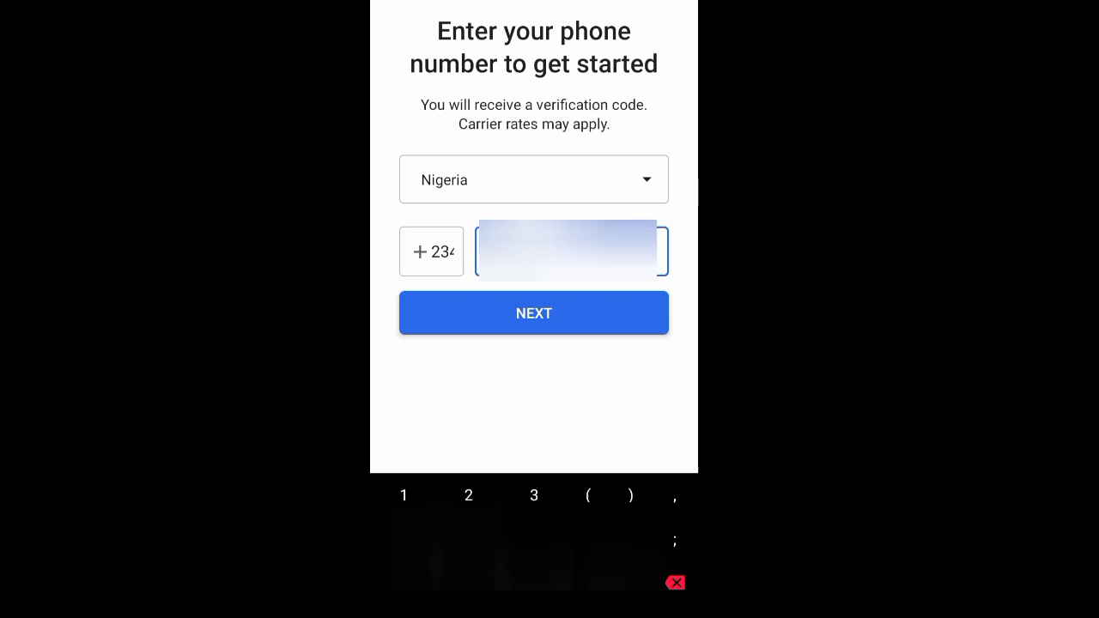
click(533, 313)
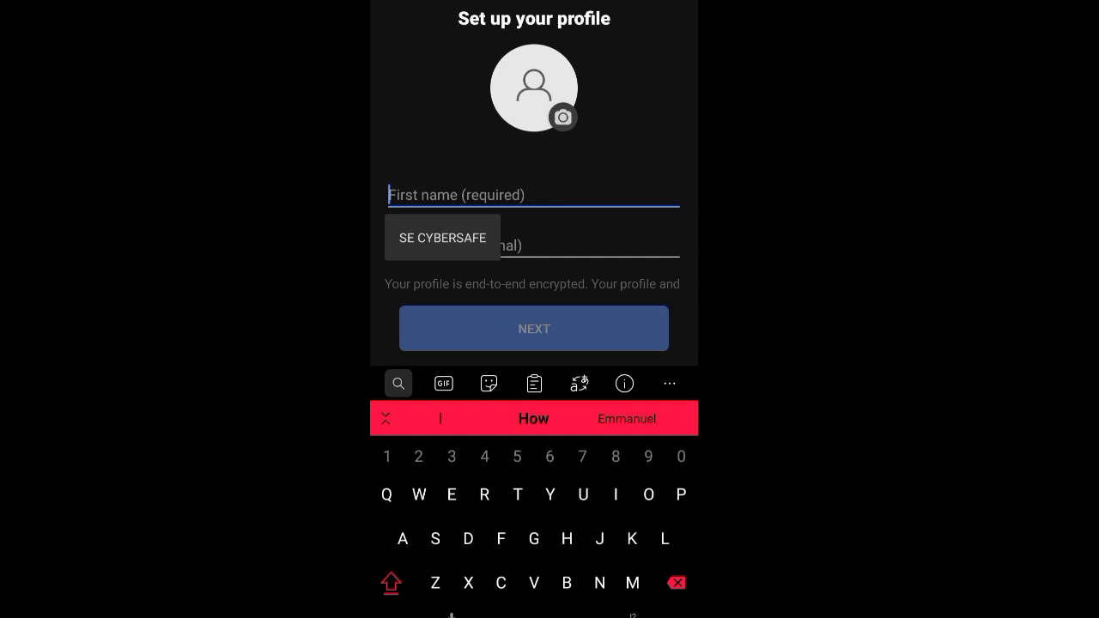
- Enter the profile first name and continue to the Create your PIN screen
text(Red)
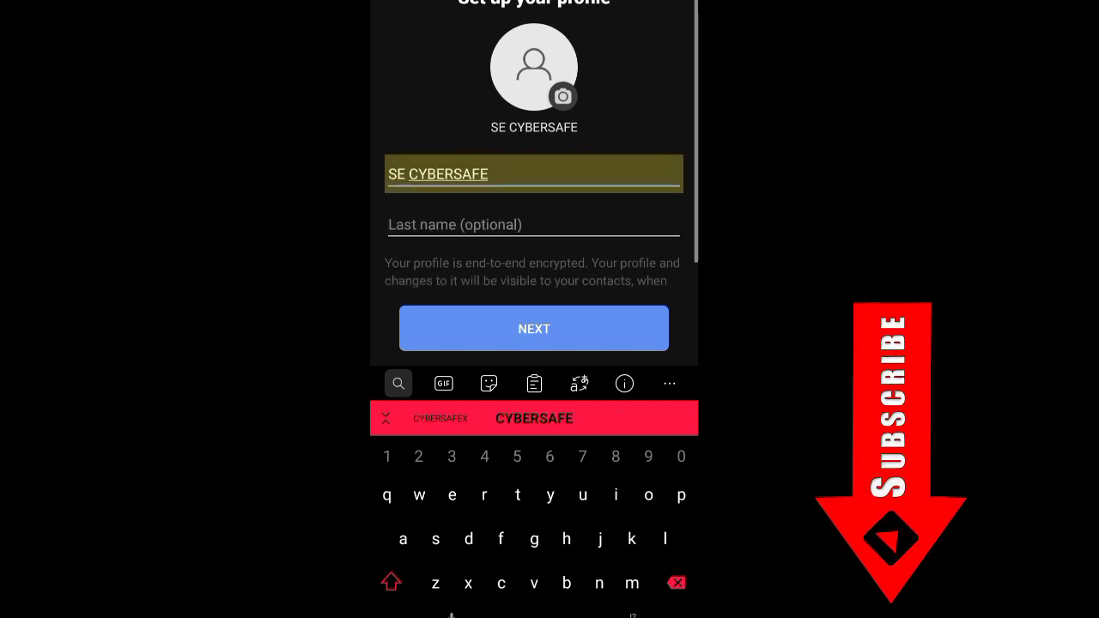
click(533, 327)
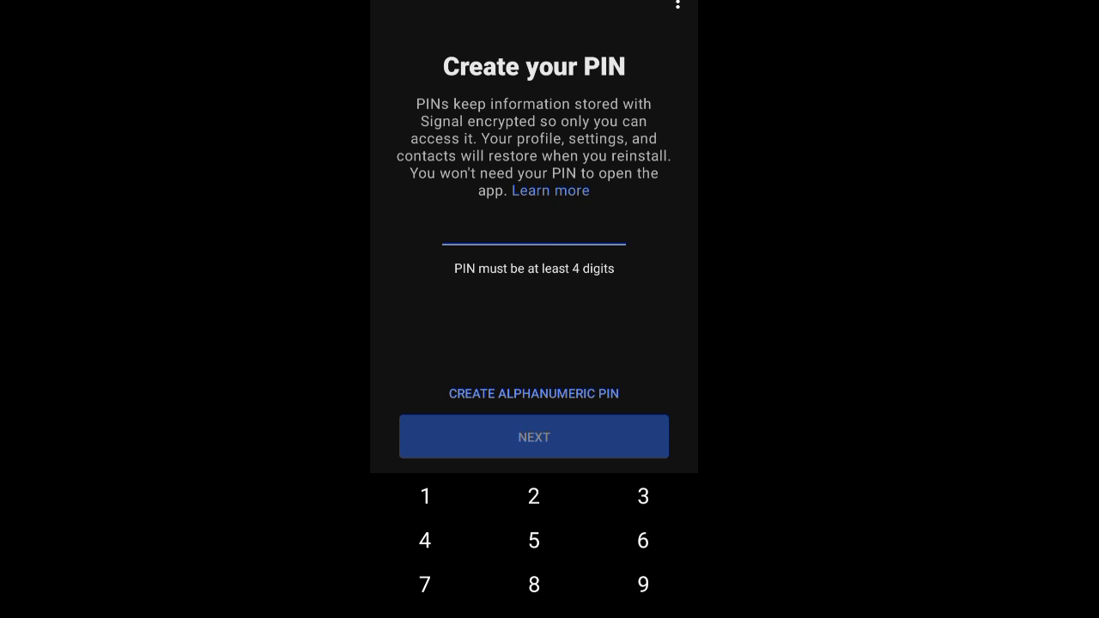
- Create and confirm a numeric PIN, finishing setup at the empty inbox
click(532, 436)
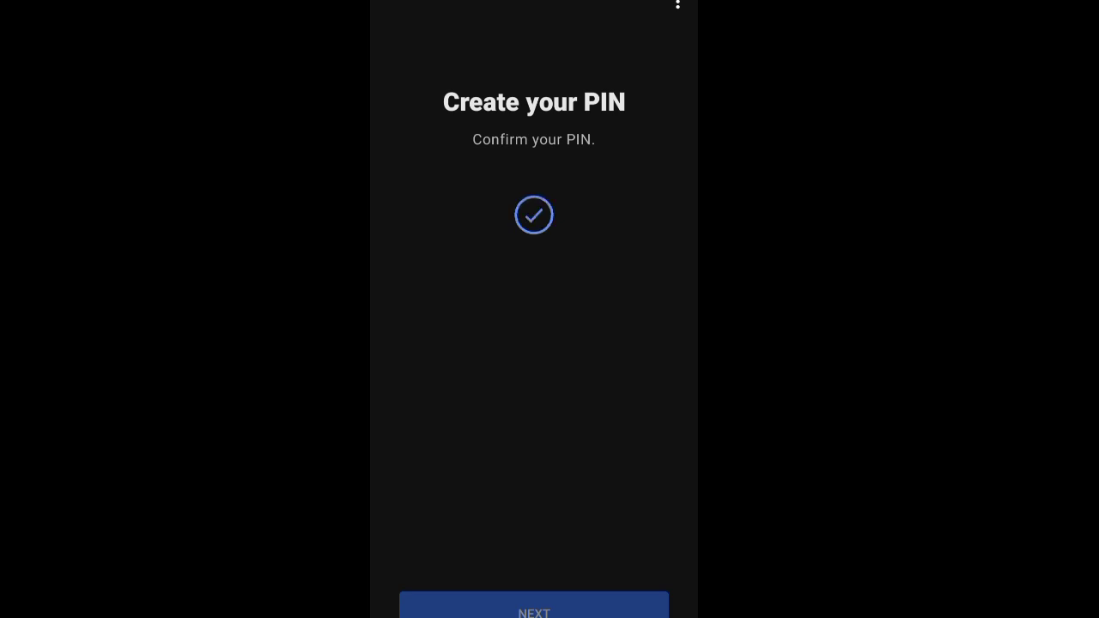
click(532, 611)
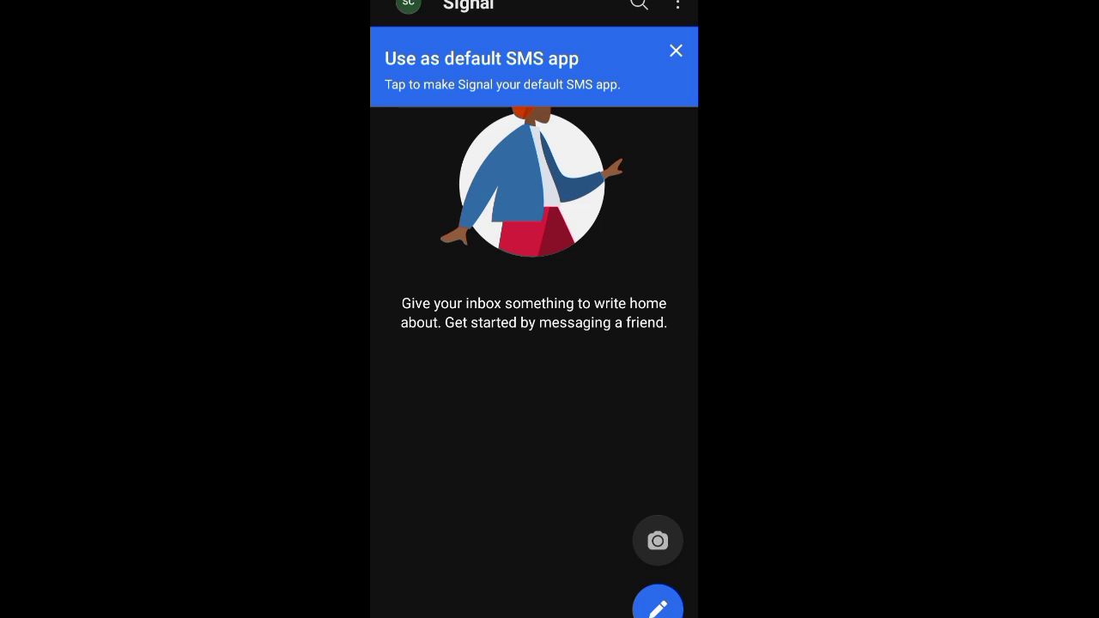
- Go through the three-dot menu and Settings to the Privacy page
click(677, 50)
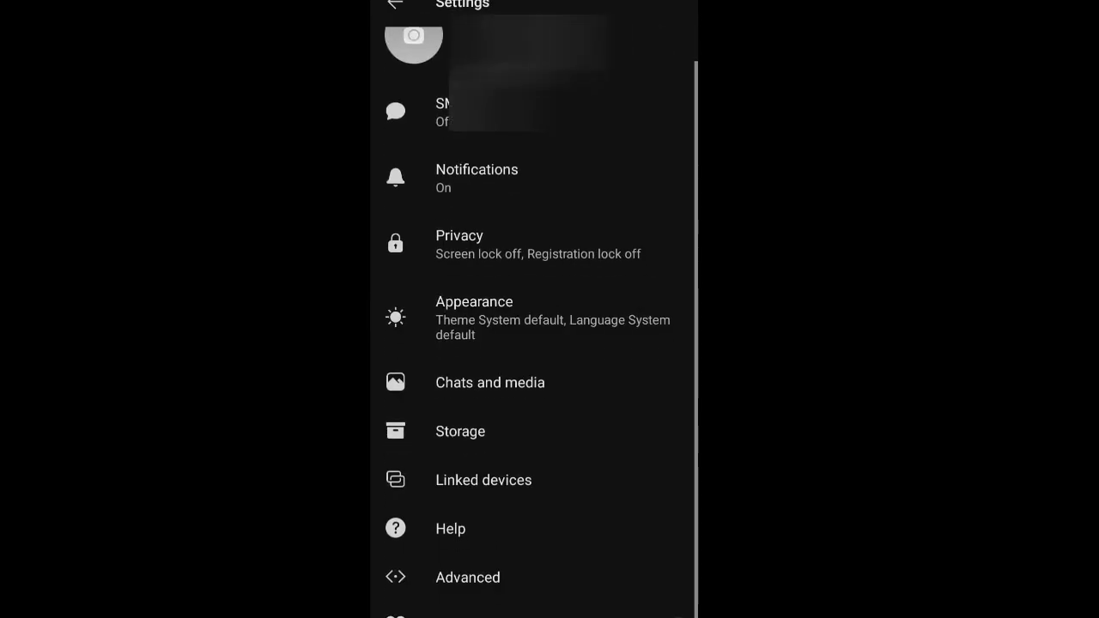
click(460, 243)
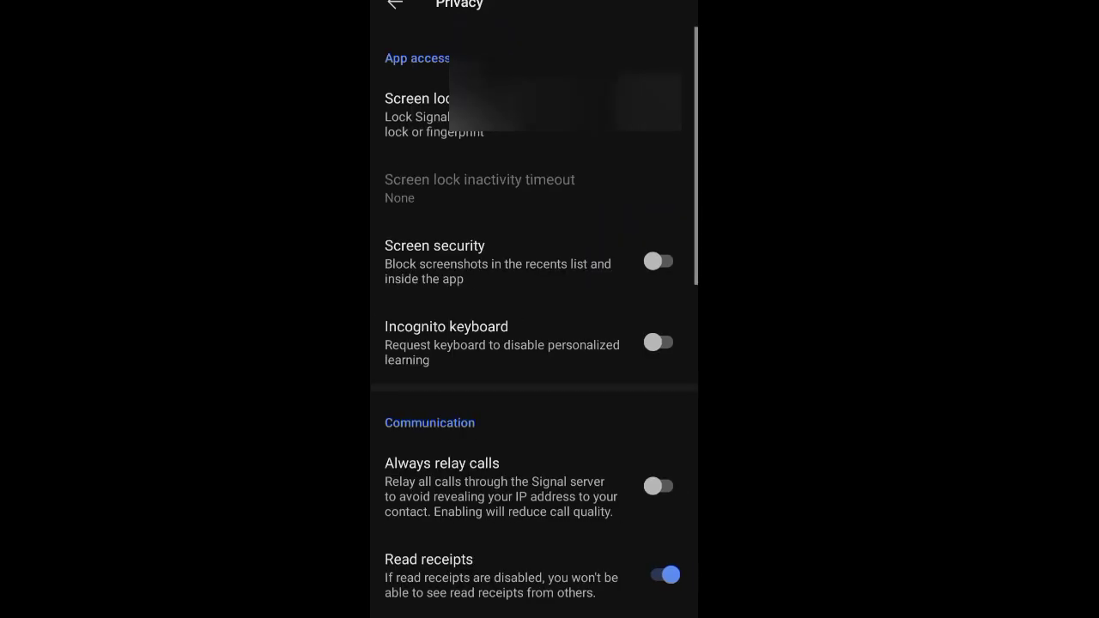
- Turn on Screen security and Incognito keyboard, scrolling through the remaining Privacy options
click(657, 261)
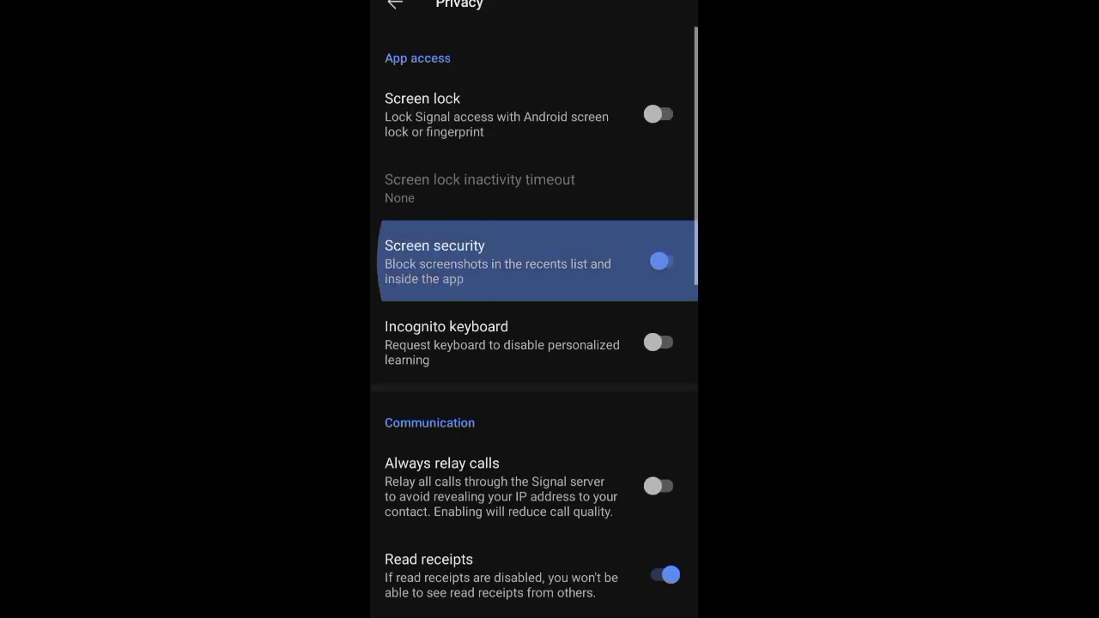
click(659, 261)
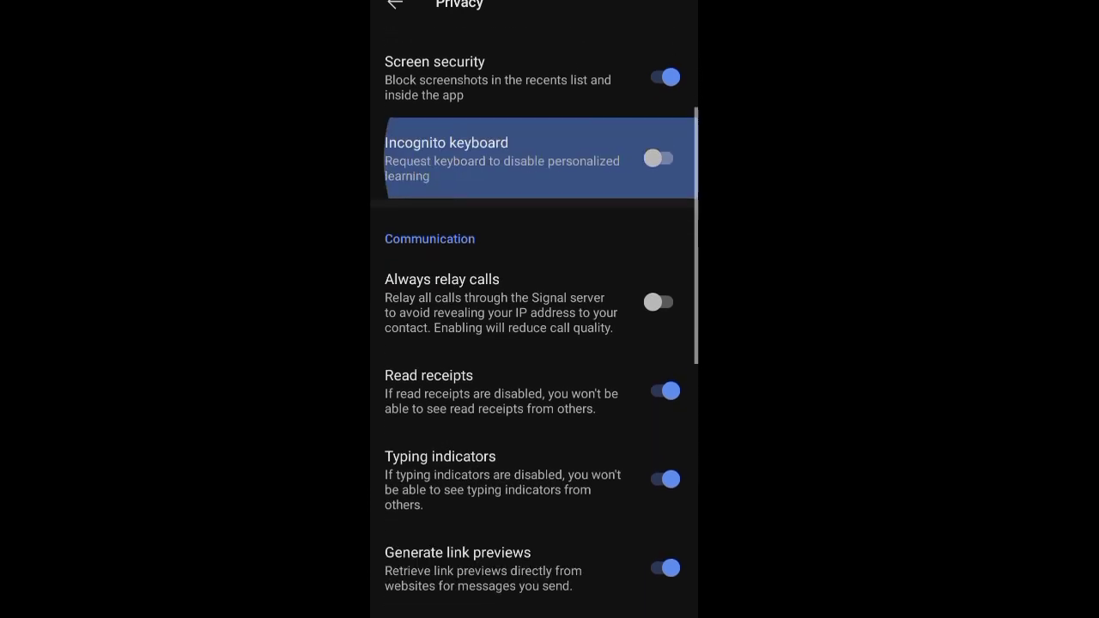
scroll(down, 3)
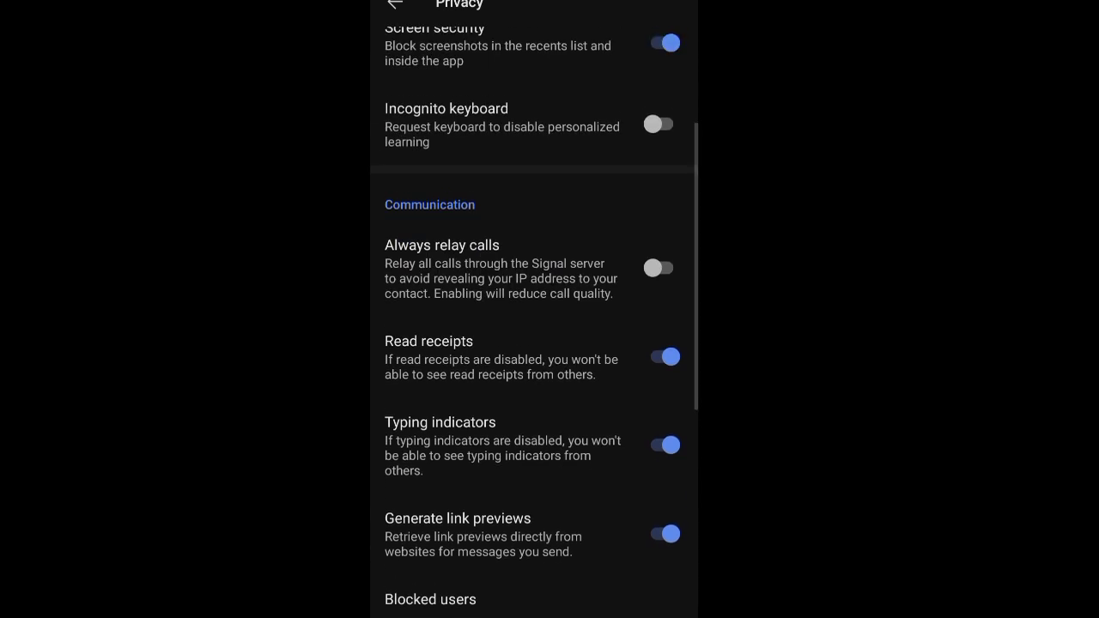
scroll(down, 3)
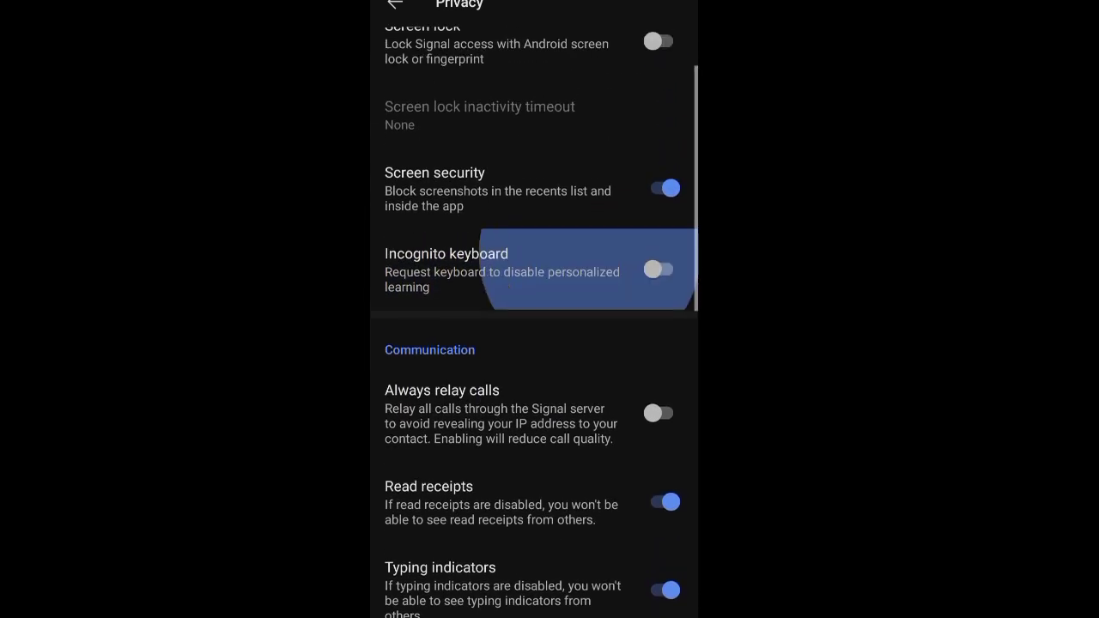
click(659, 270)
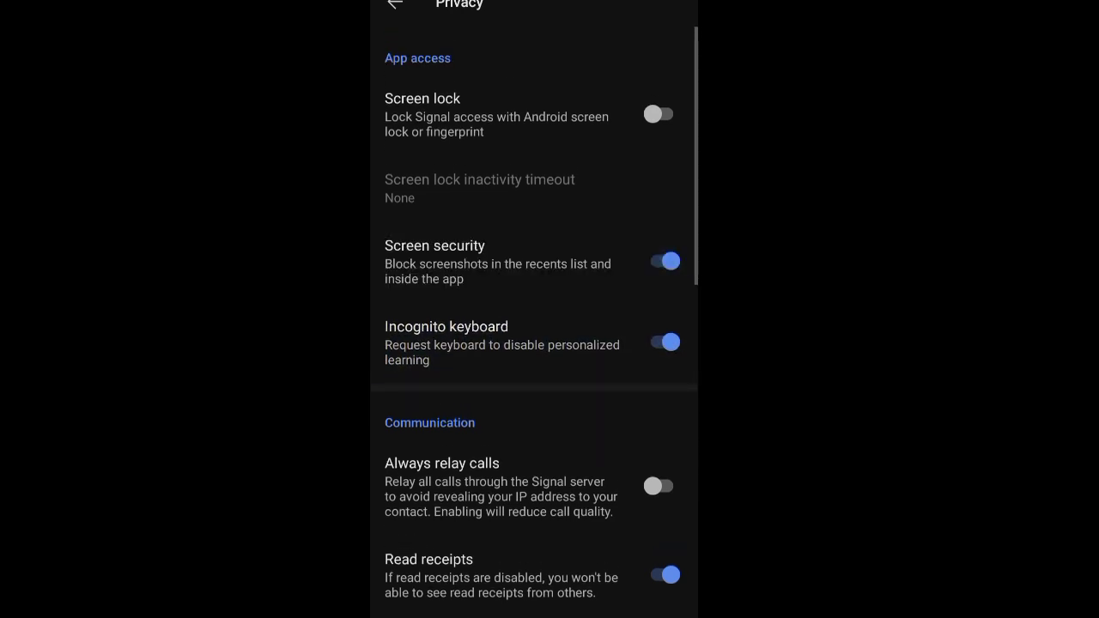
scroll(down, 3)
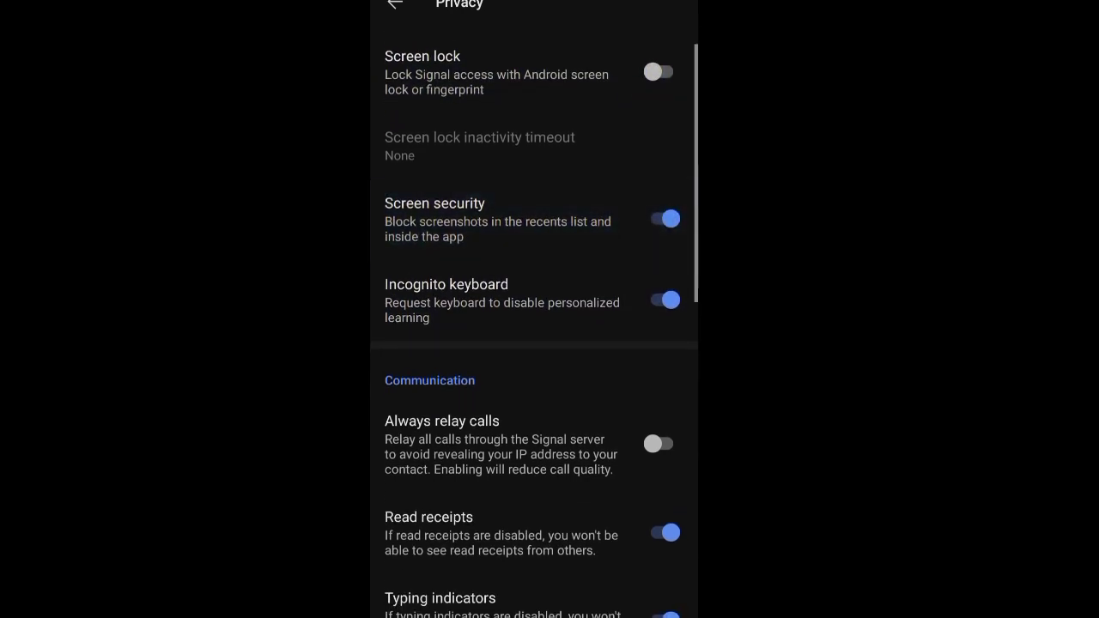
scroll(down, 3)
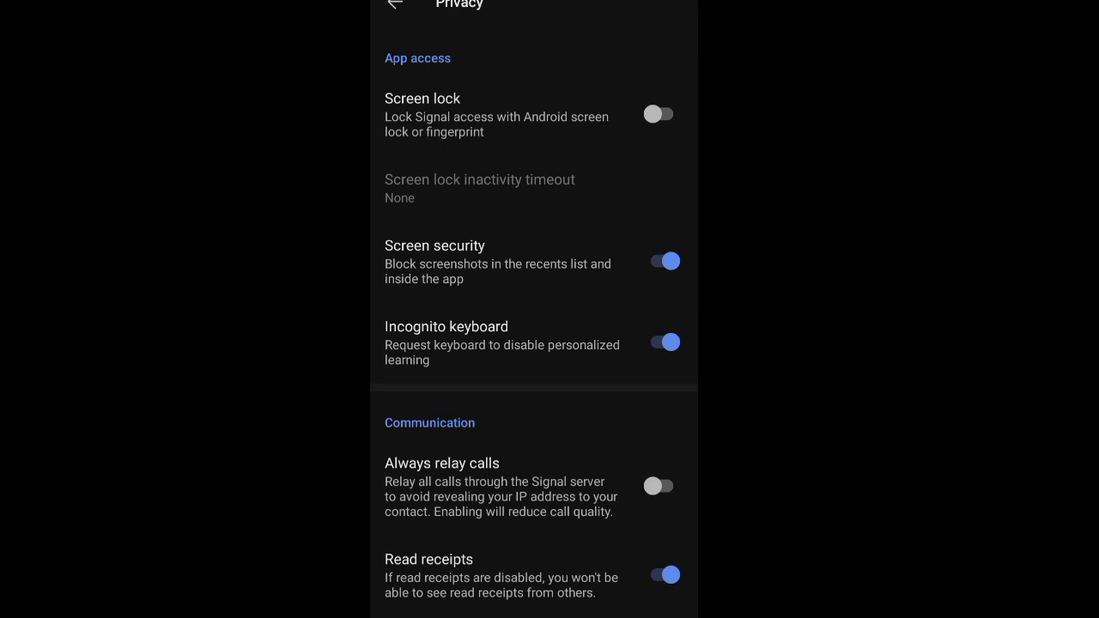
scroll(down, 3)
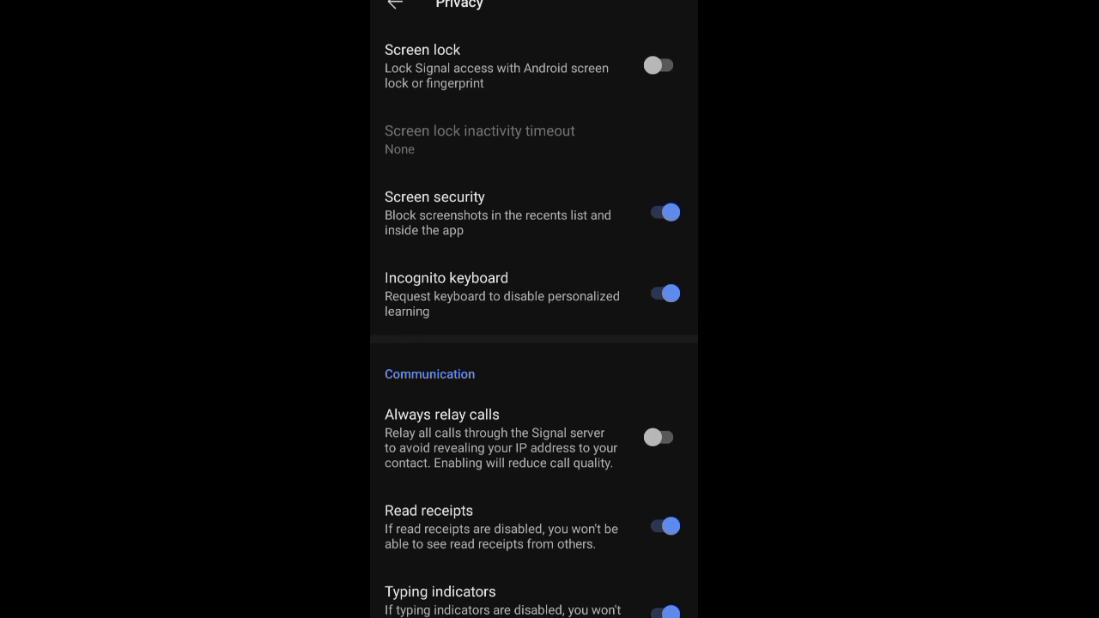
scroll(down, 3)
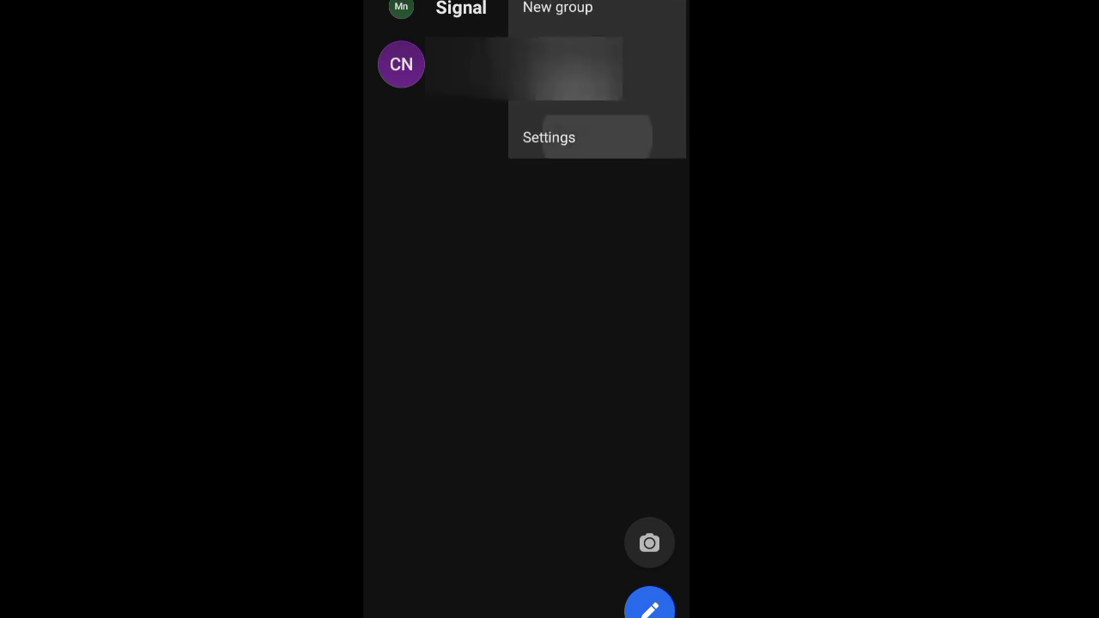
- In Settings > Appearance, keep the Theme set to Dark
click(549, 137)
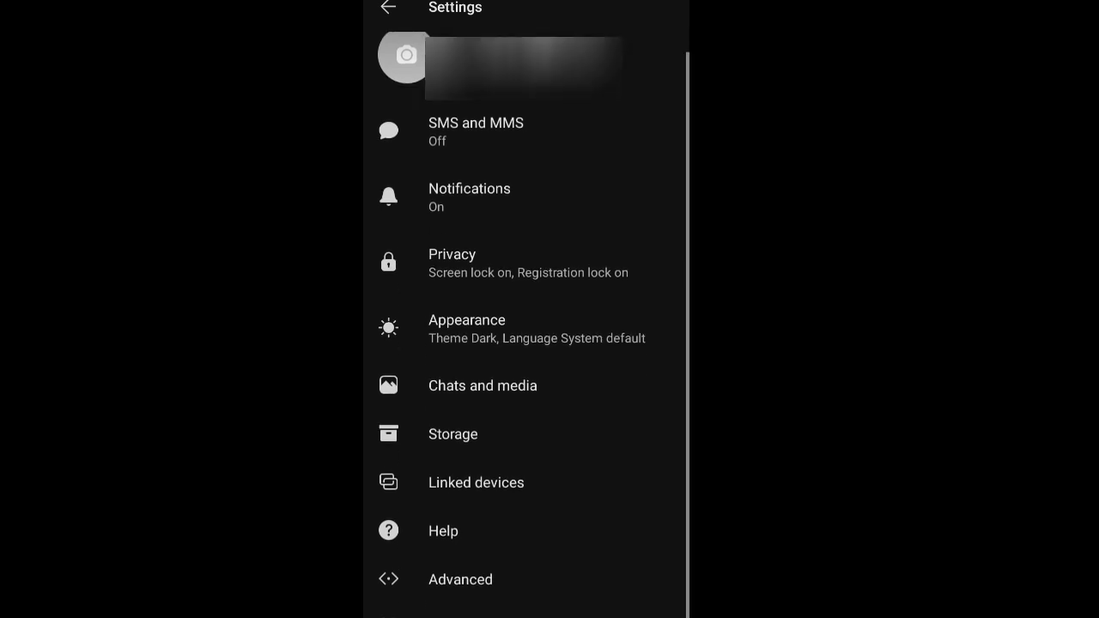
click(467, 330)
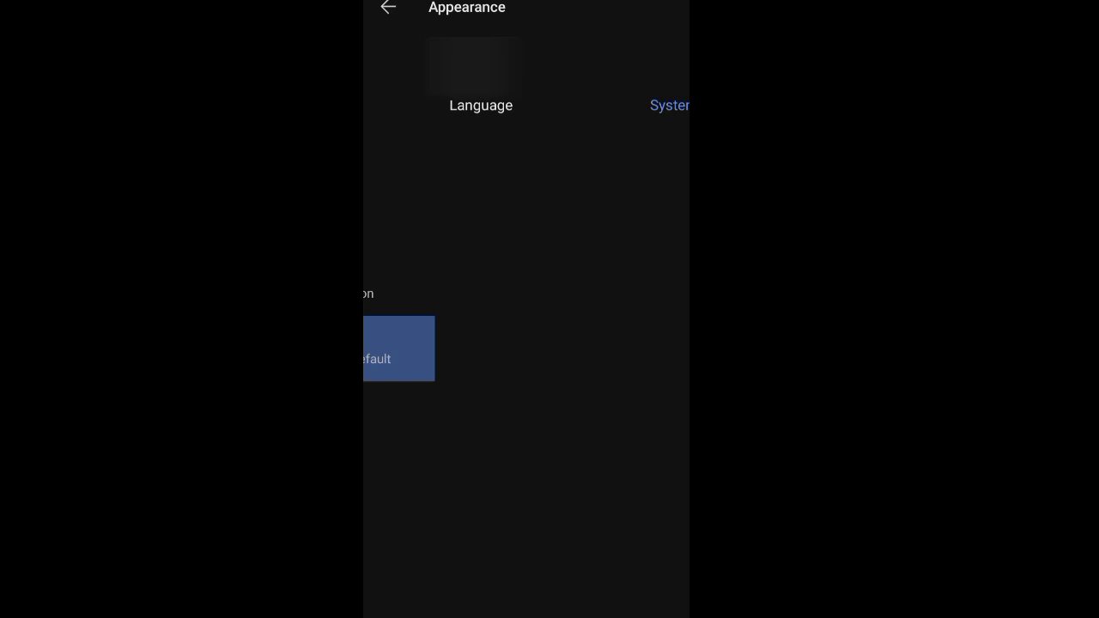
click(430, 56)
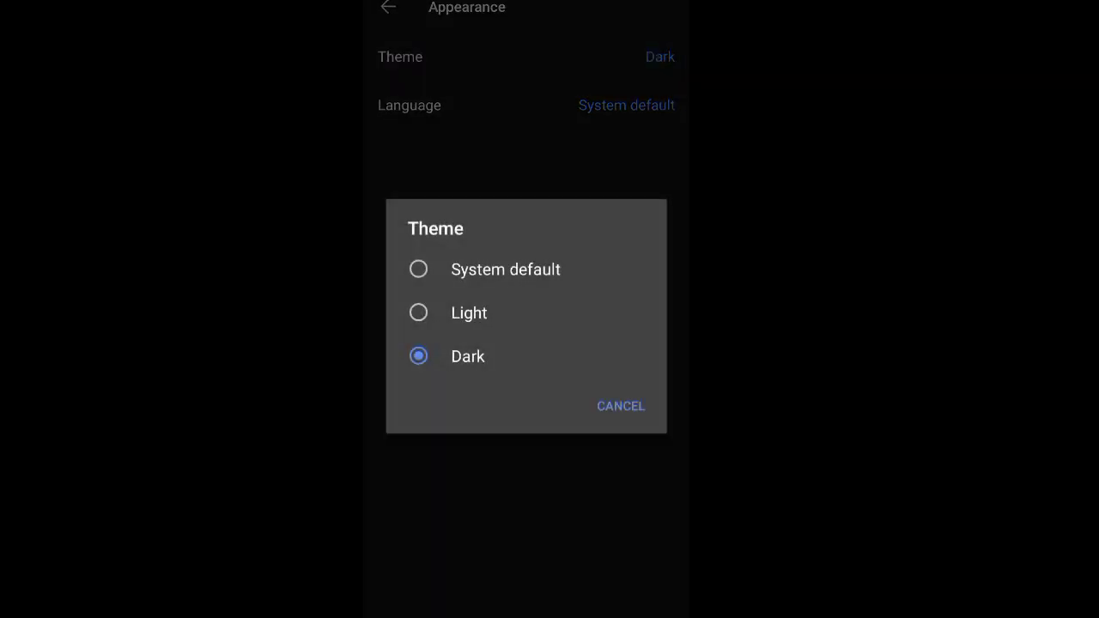
click(419, 313)
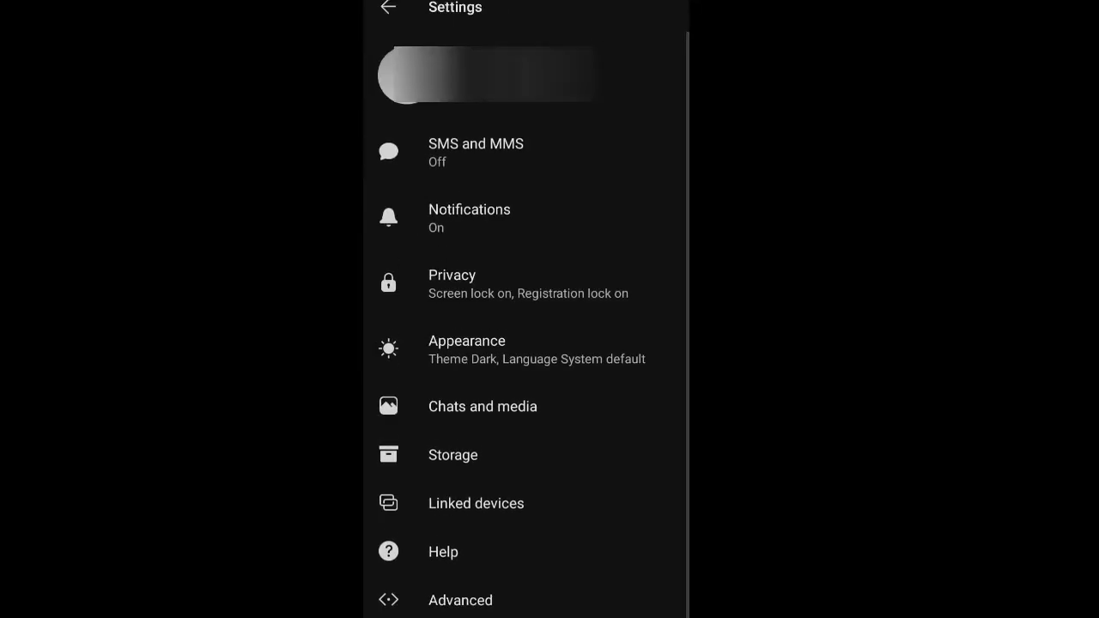
- Review Privacy options from App access through Sealed Sender to Signal PIN and Registration Lock
click(453, 284)
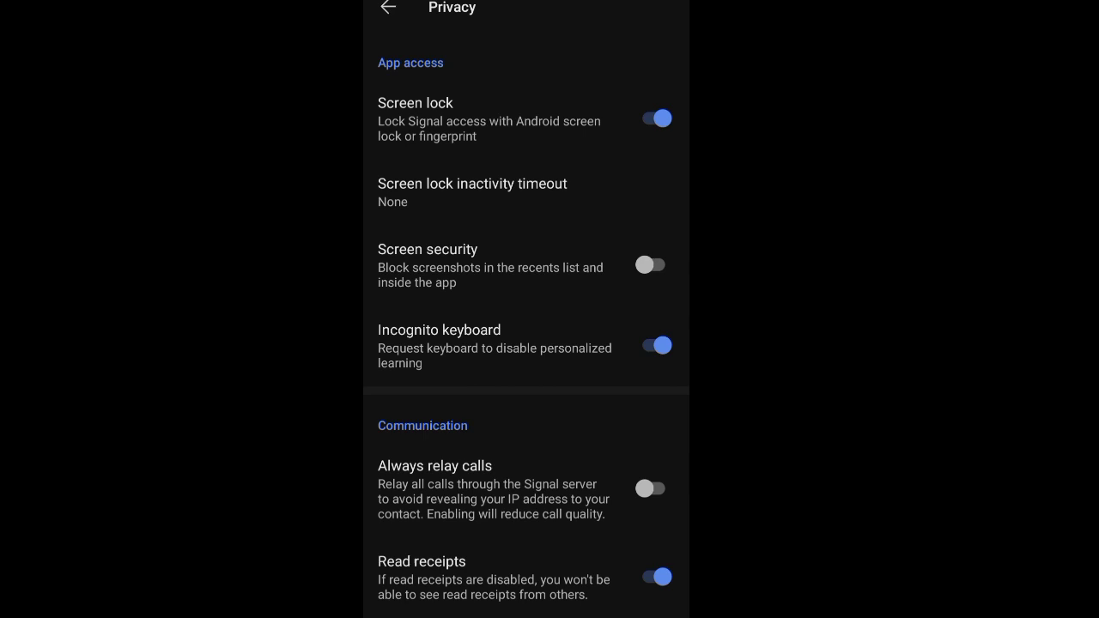
scroll(down, 3)
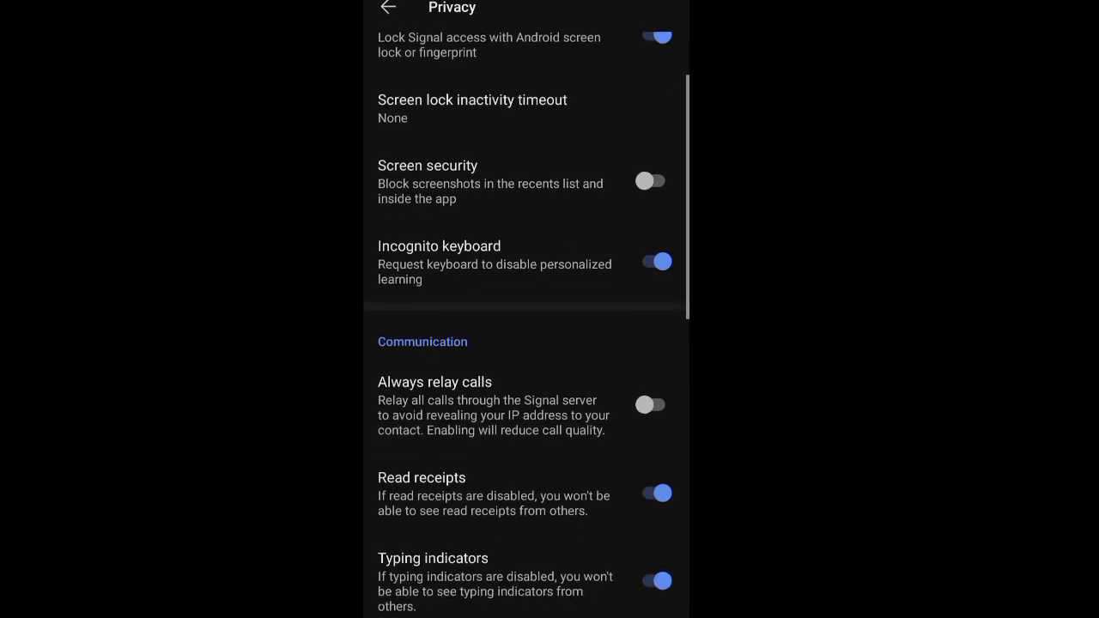
scroll(down, 3)
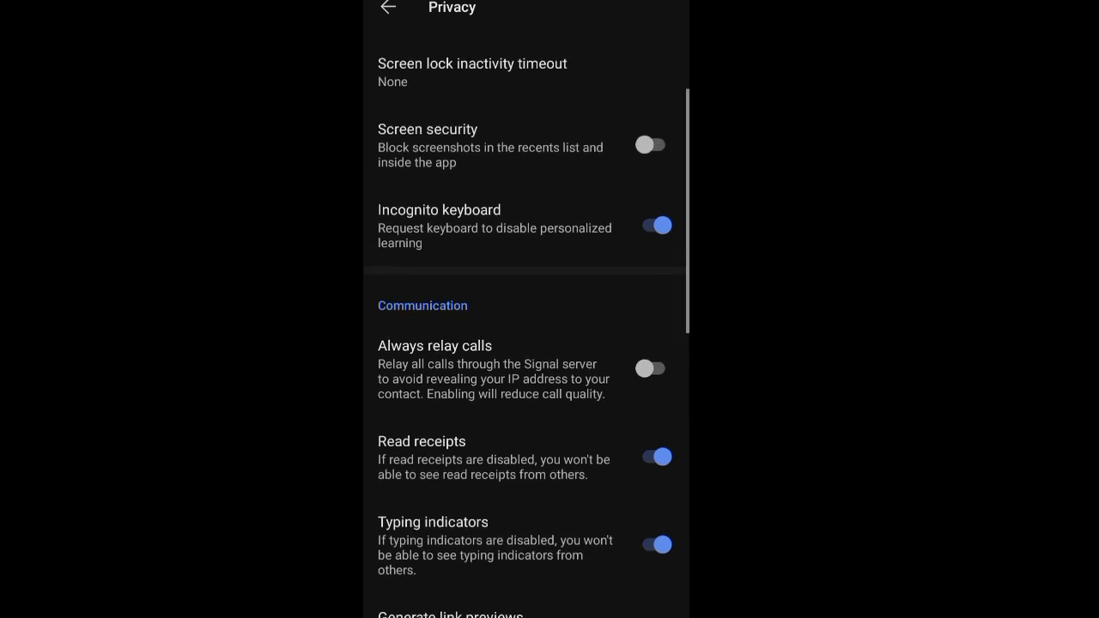
scroll(up, 3)
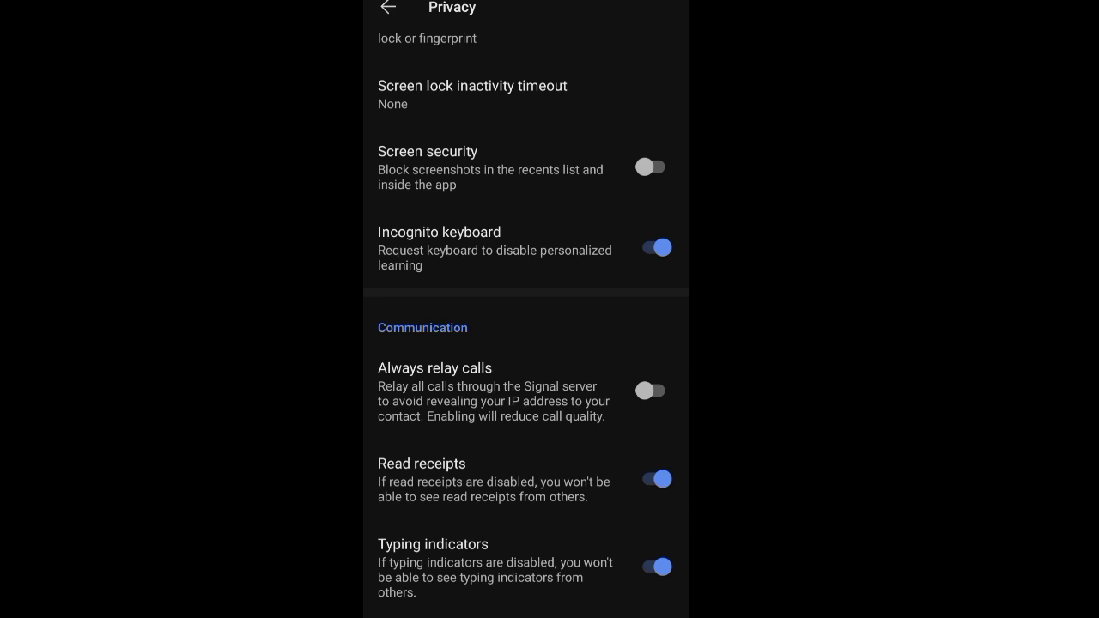
scroll(down, 3)
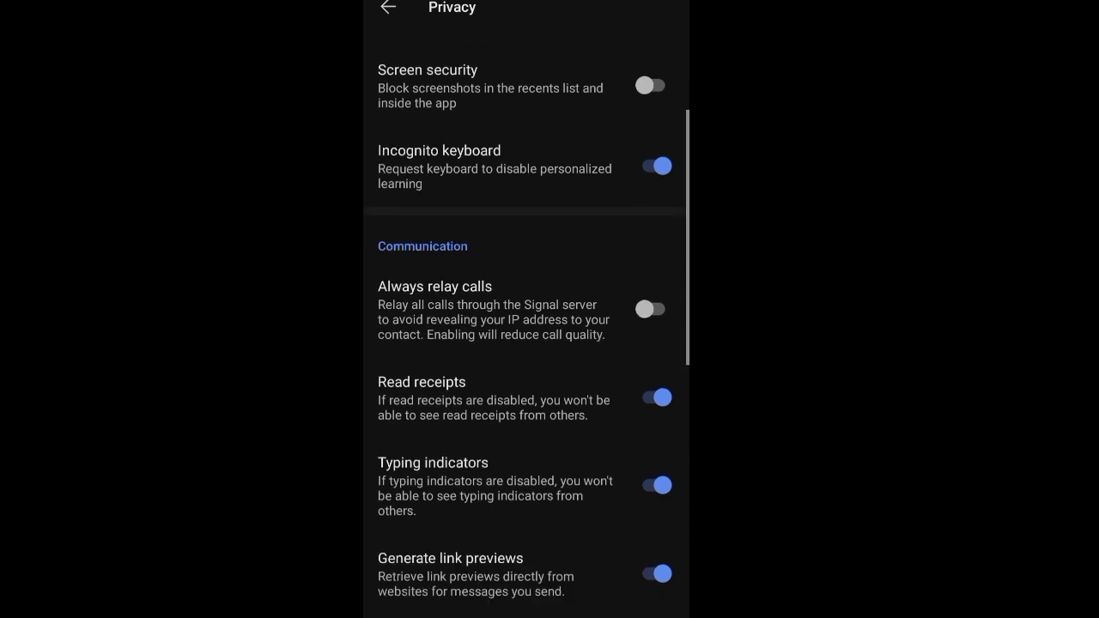
scroll(down, 3)
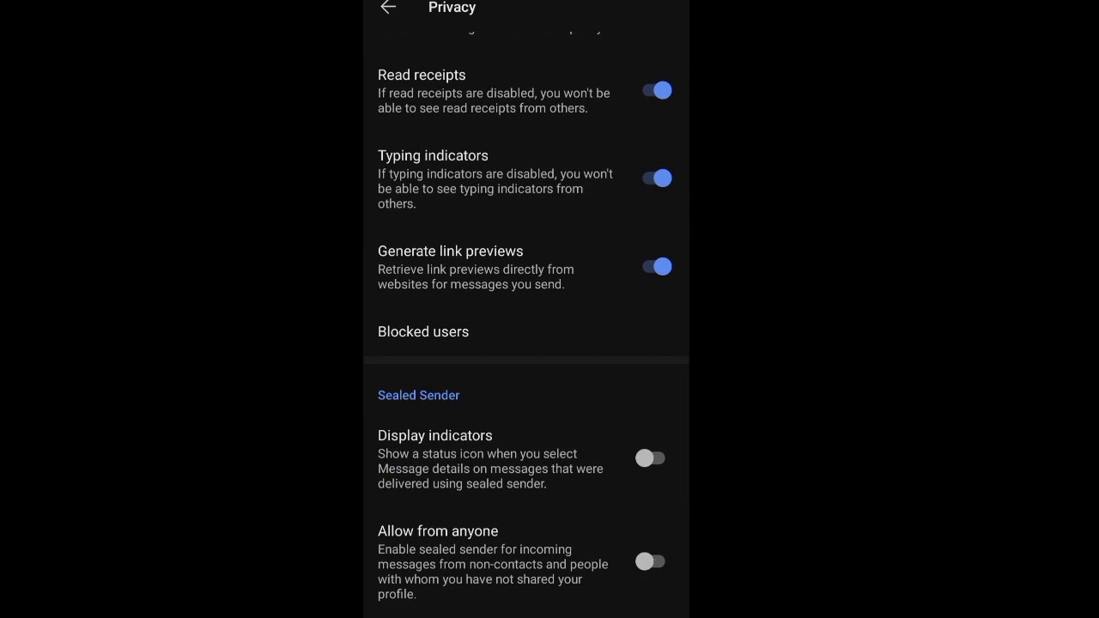
scroll(down, 3)
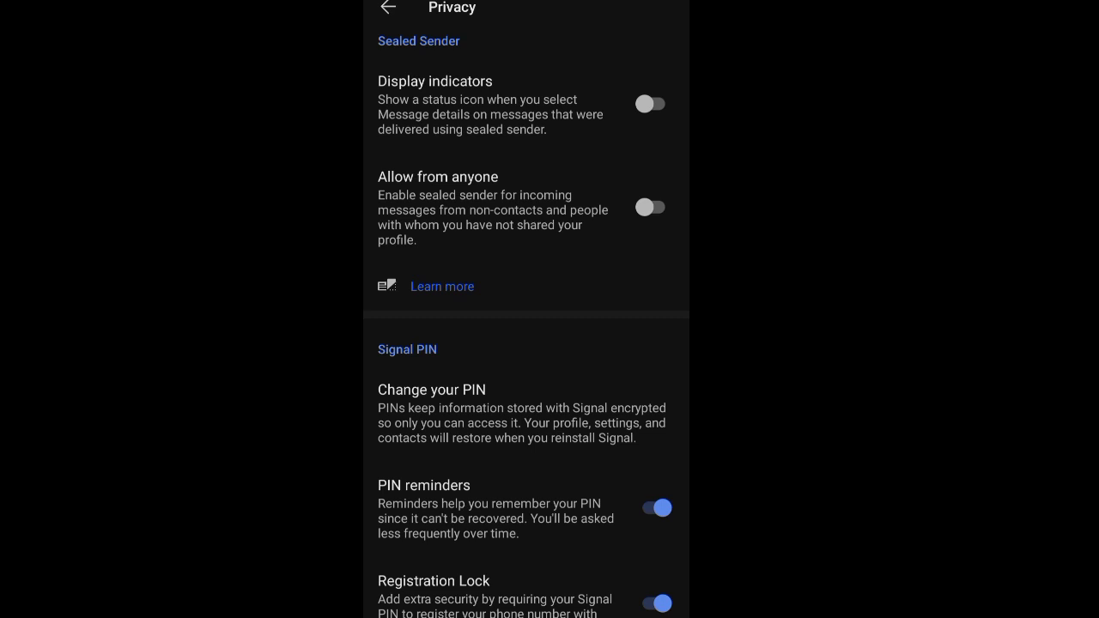
scroll(down, 3)
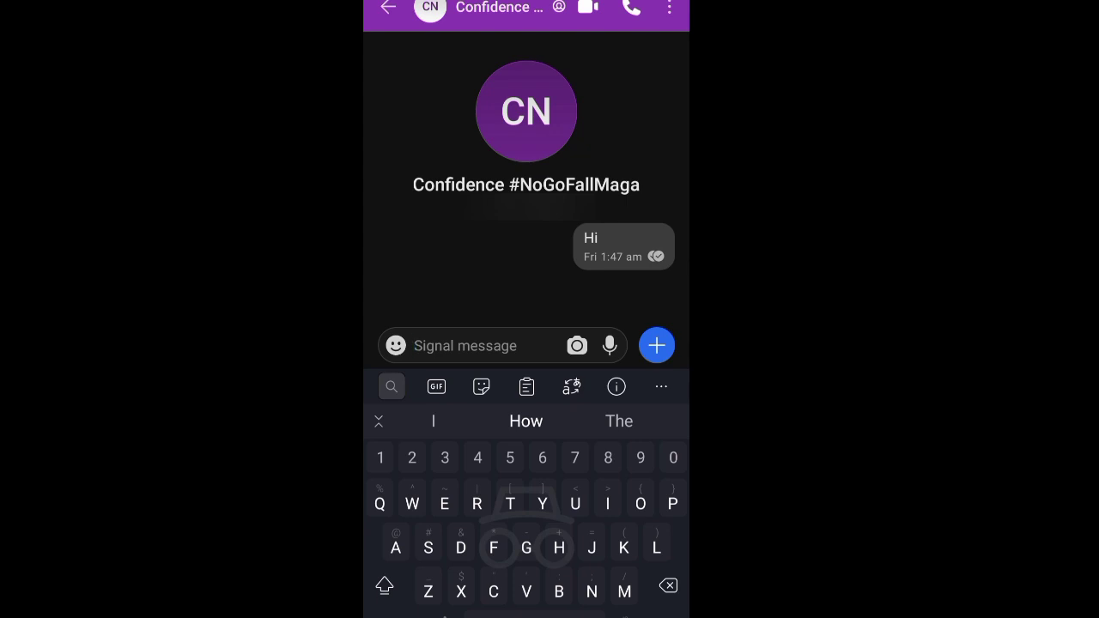
- Hide the keyboard and browse the chat's emoji and sticker collections
click(395, 345)
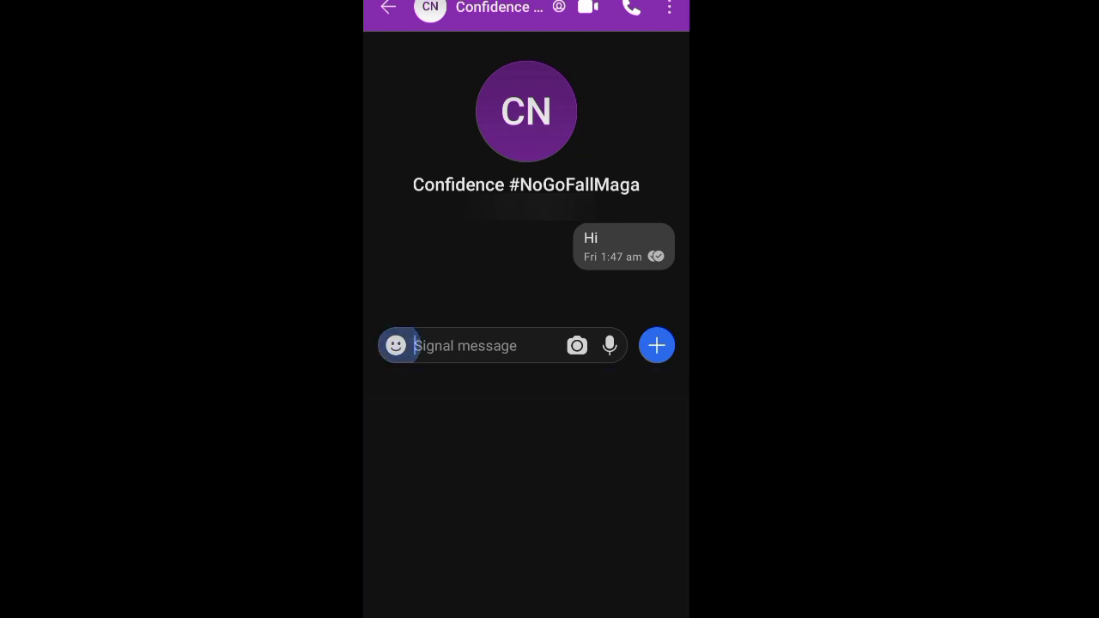
click(395, 345)
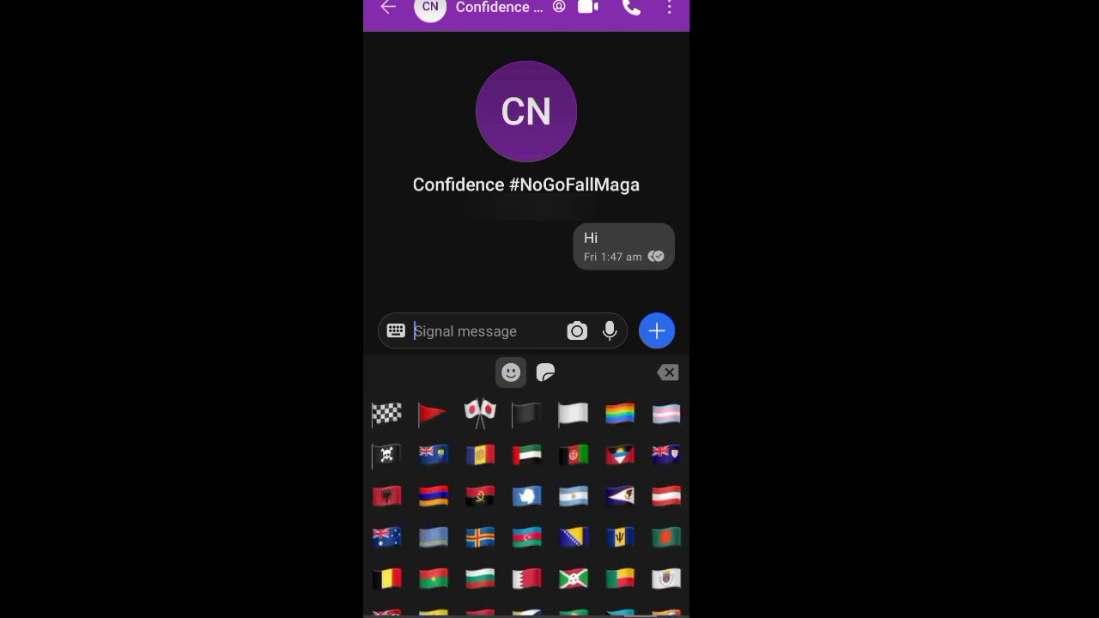
click(546, 371)
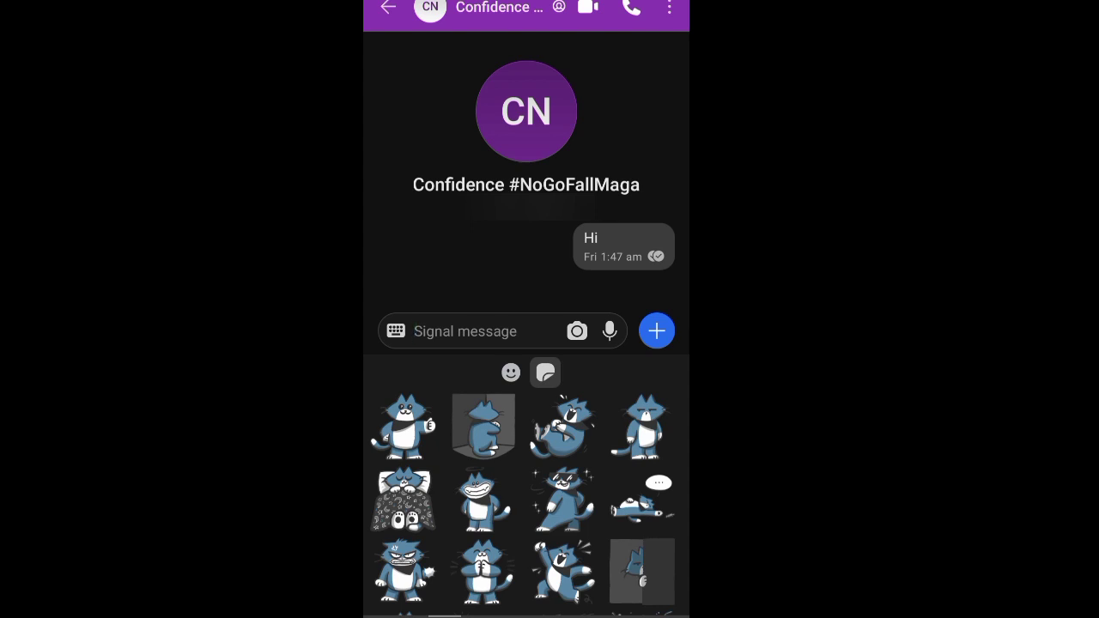
scroll(down, 3)
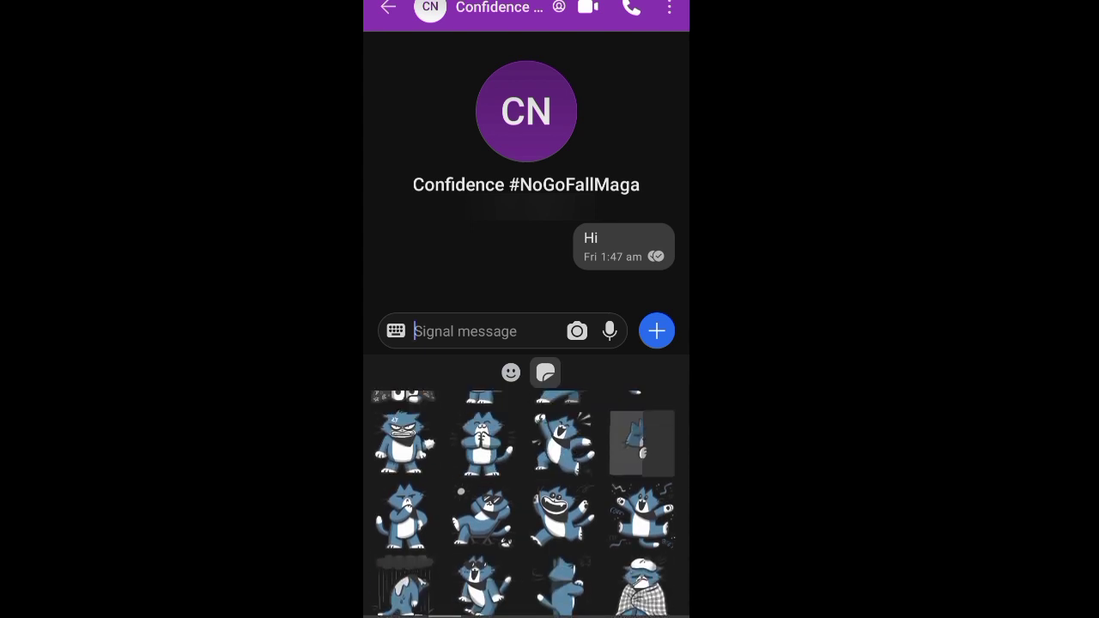
- Switch back to emoji, scroll them, and return to the conversation list
click(512, 371)
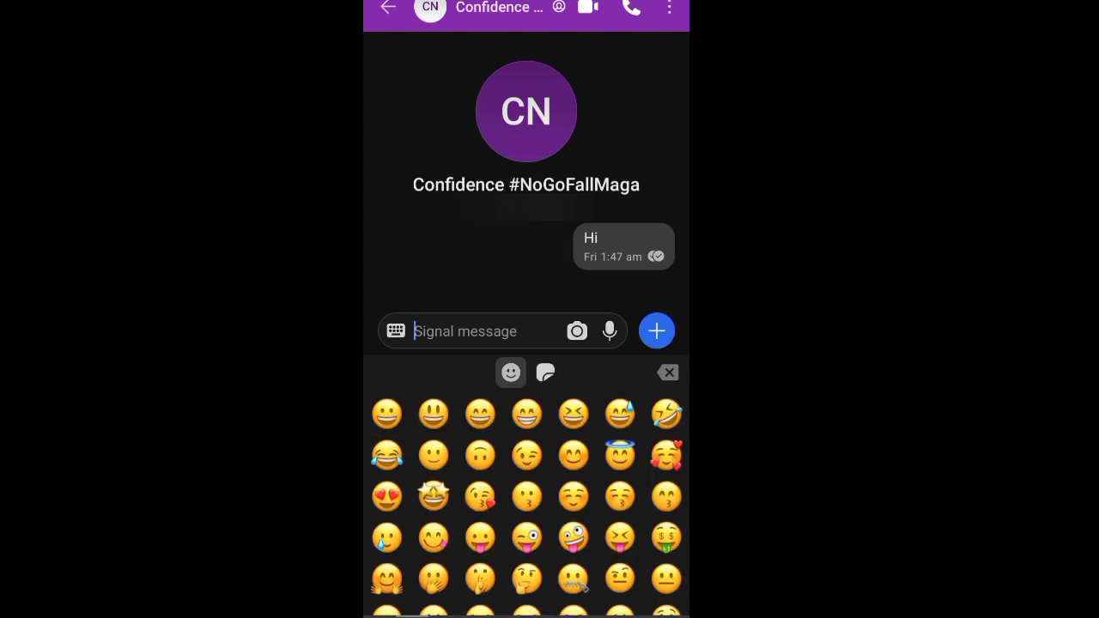
scroll(down, 3)
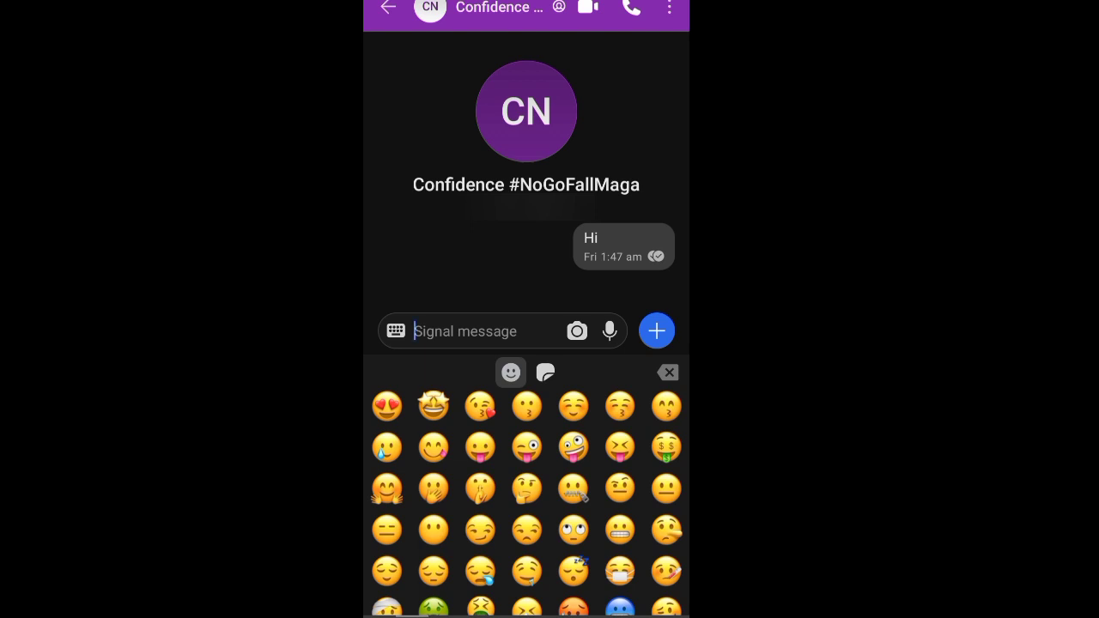
click(388, 7)
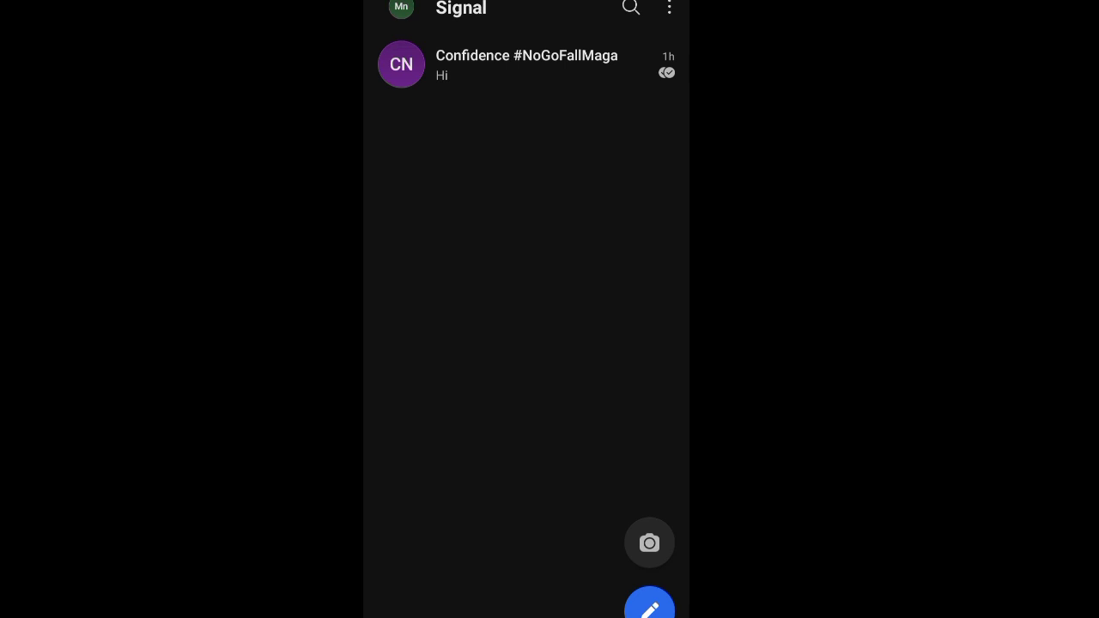
- Bring up Invite friends from the overflow menu with its ready-made invitation message
click(670, 11)
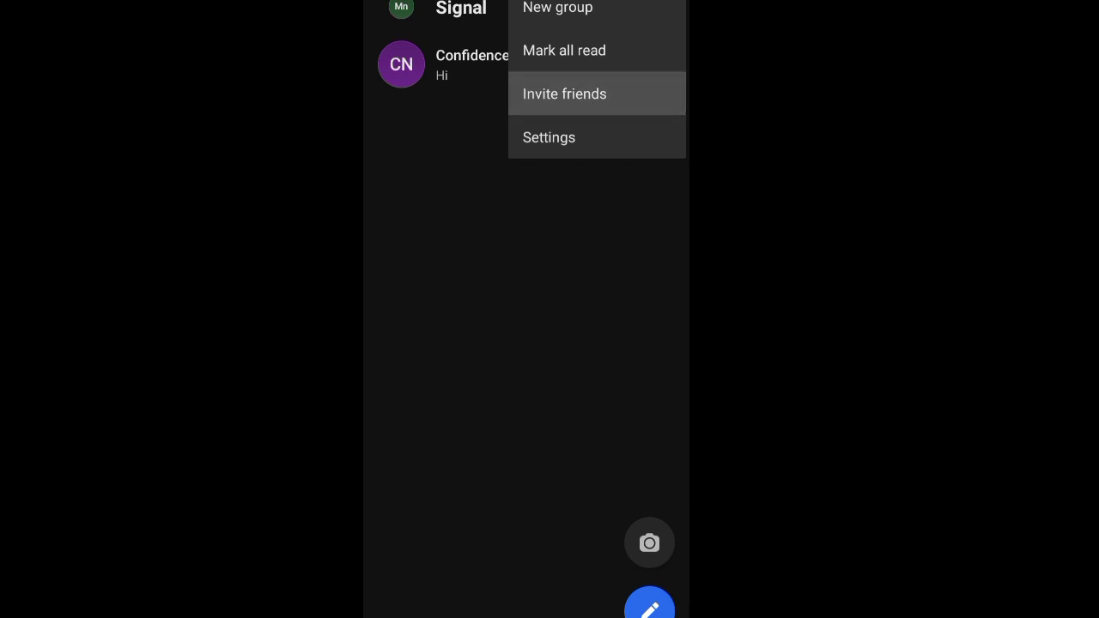
click(563, 93)
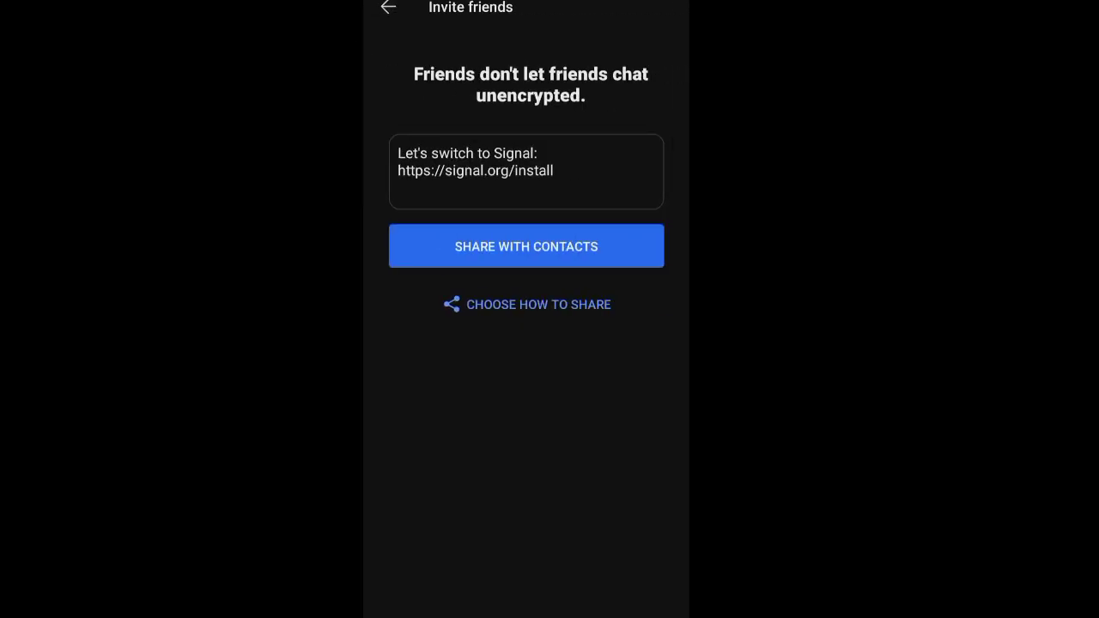